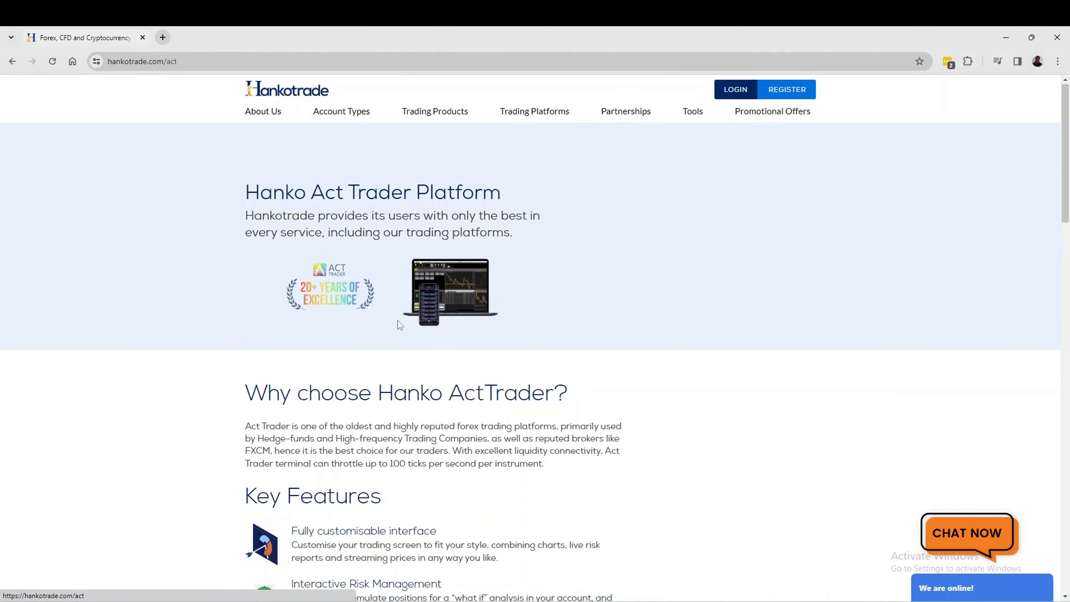
# Download the Windows ActTrader installer and show trader_setup (1).exe in the Downloads folder
pyautogui.scroll(-3)
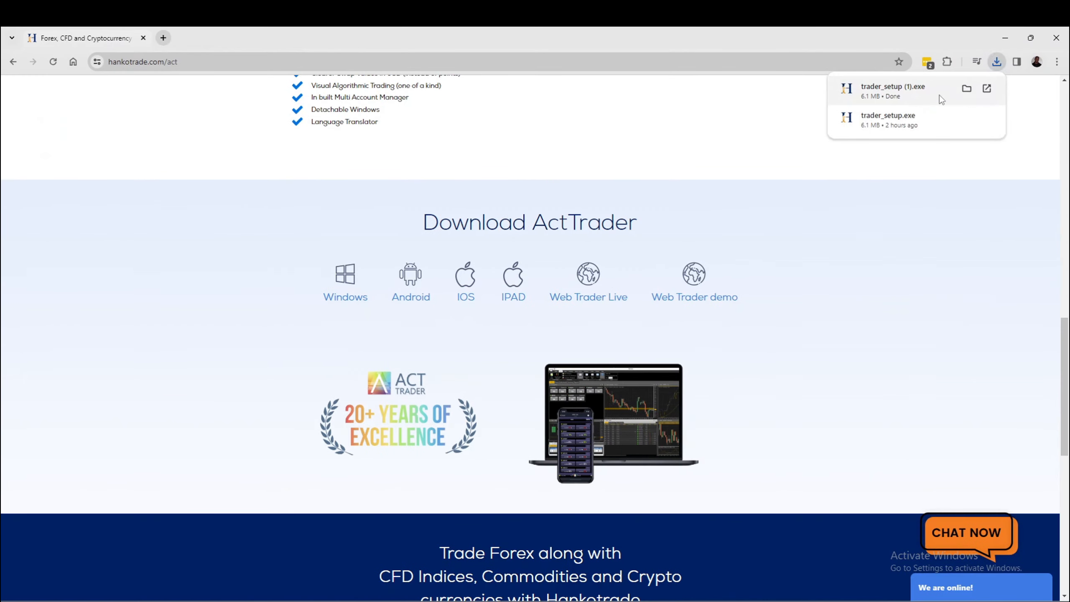
pyautogui.click(967, 89)
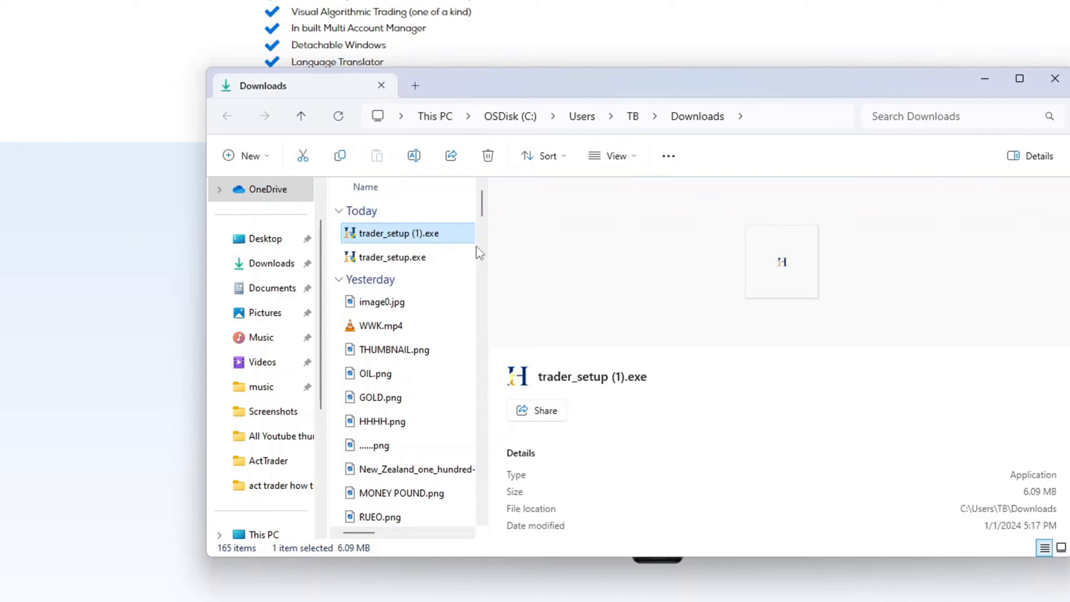
# Run trader_setup (1).exe, install Hankotrade to the default folder, and launch it
pyautogui.doubleClick(400, 233)
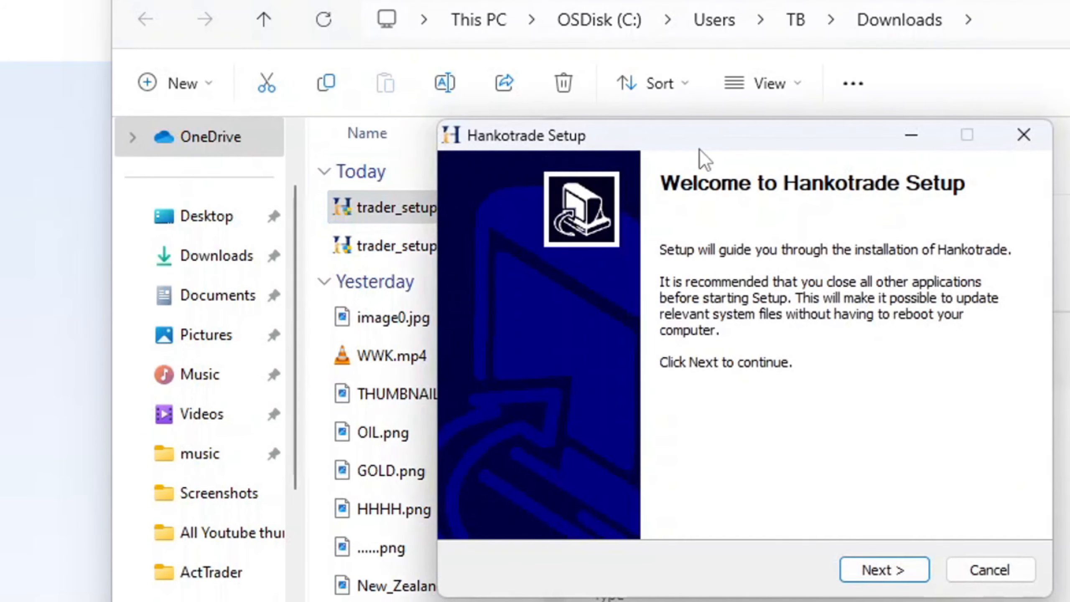
pyautogui.click(883, 570)
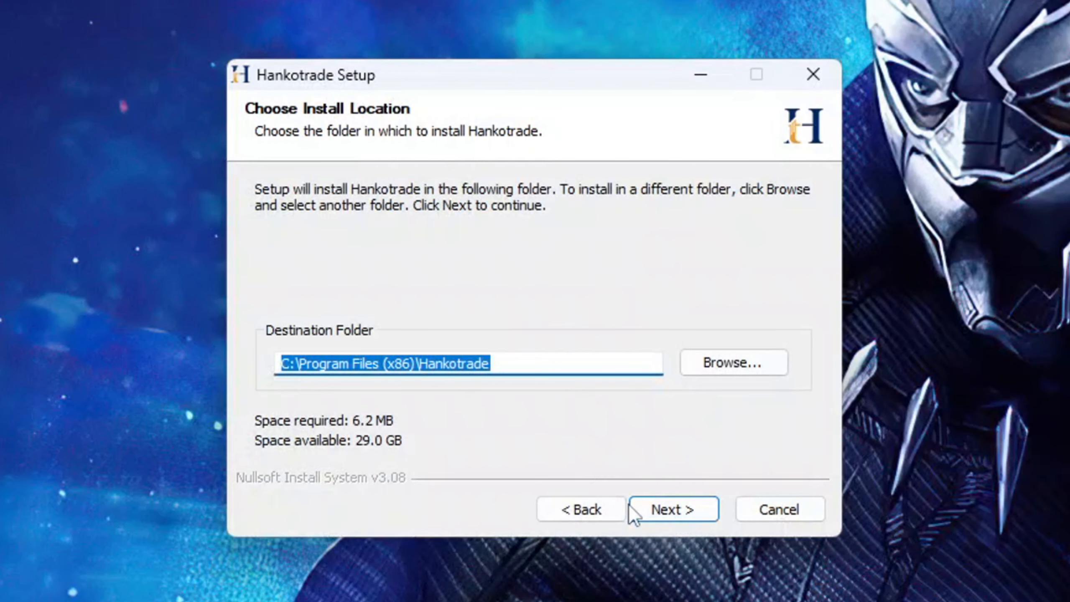
pyautogui.click(672, 509)
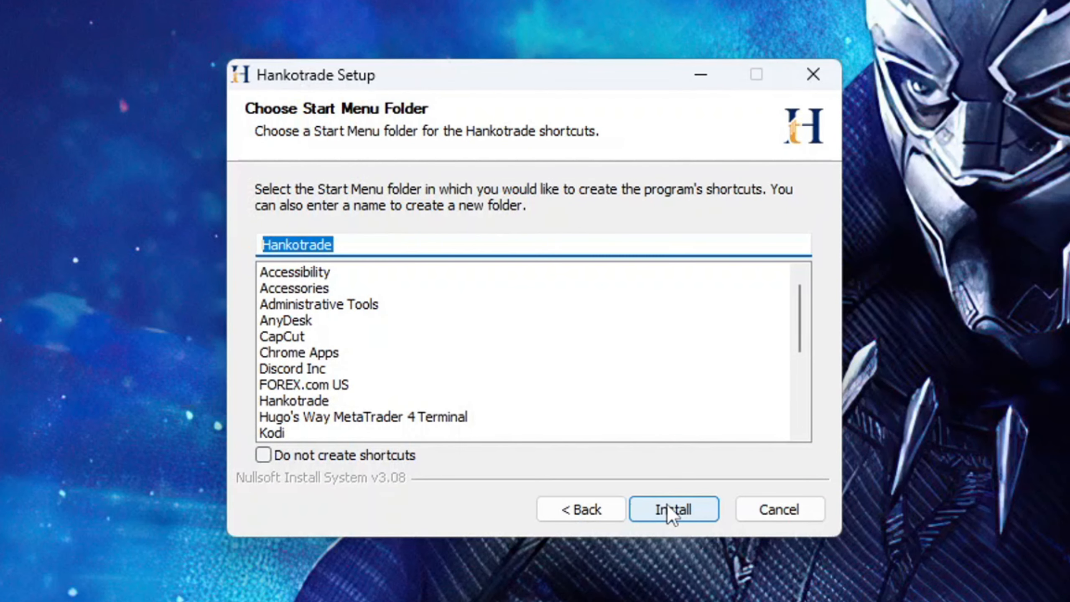
pyautogui.click(672, 509)
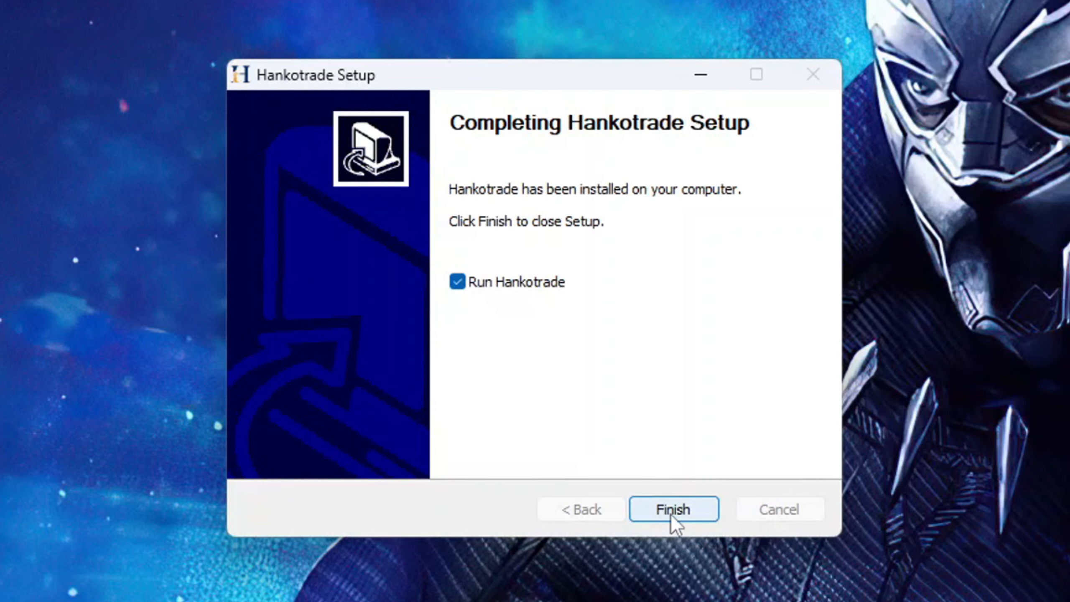
pyautogui.click(673, 509)
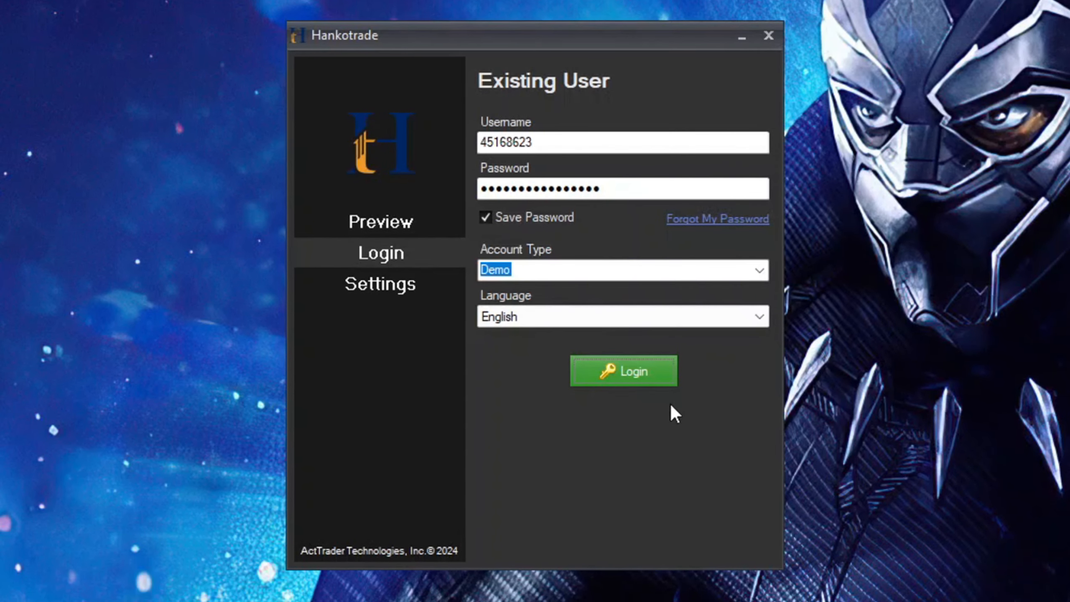
# Log in with the saved credentials using the Demo account type
pyautogui.click(621, 370)
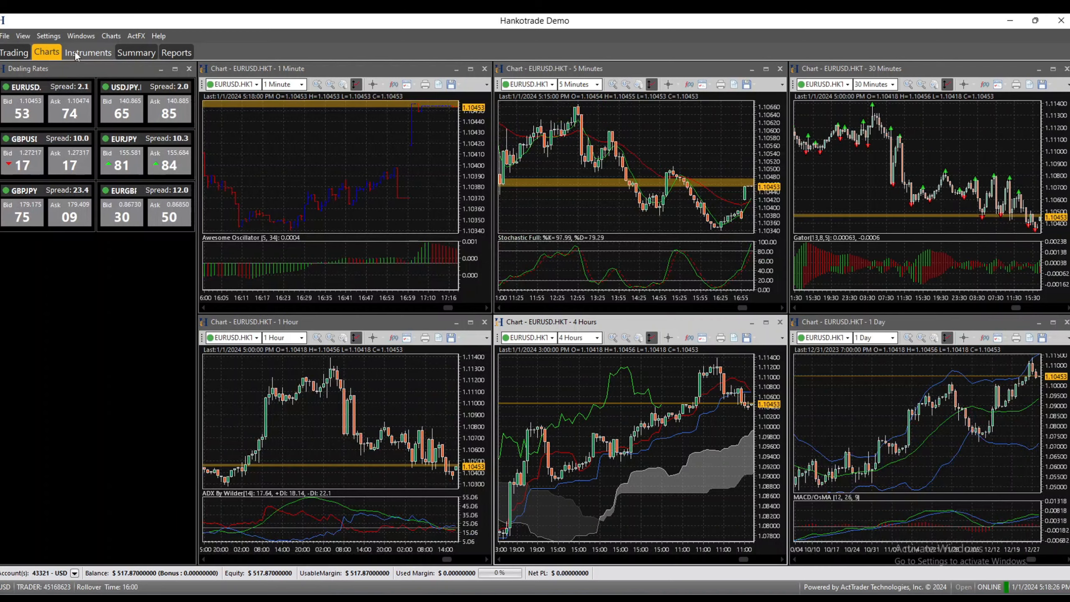
# View the full Instruments price list, then switch to the Summary tab
pyautogui.click(87, 52)
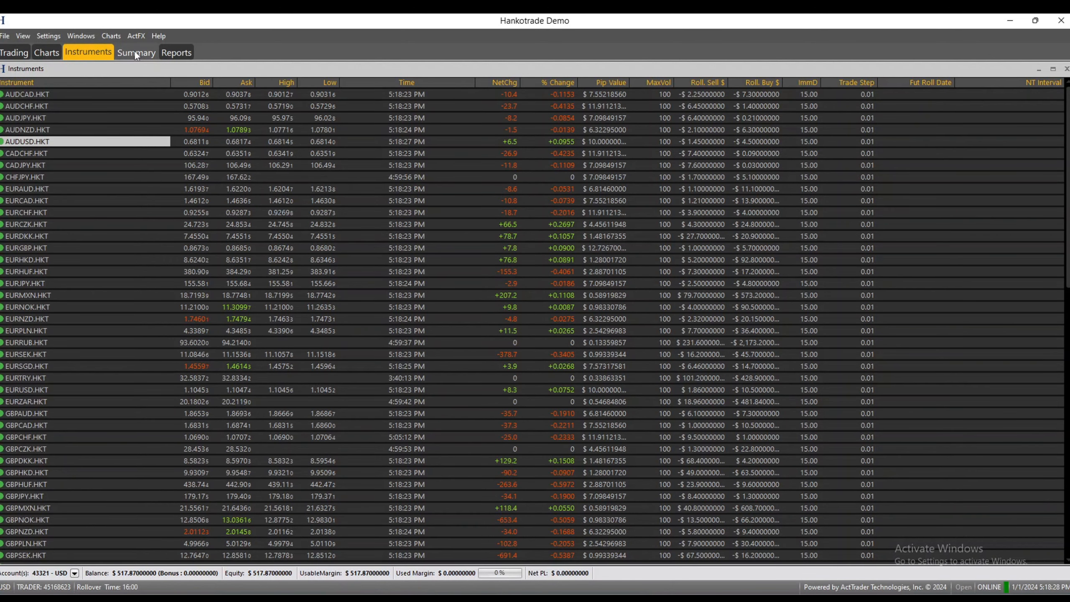
pyautogui.click(135, 52)
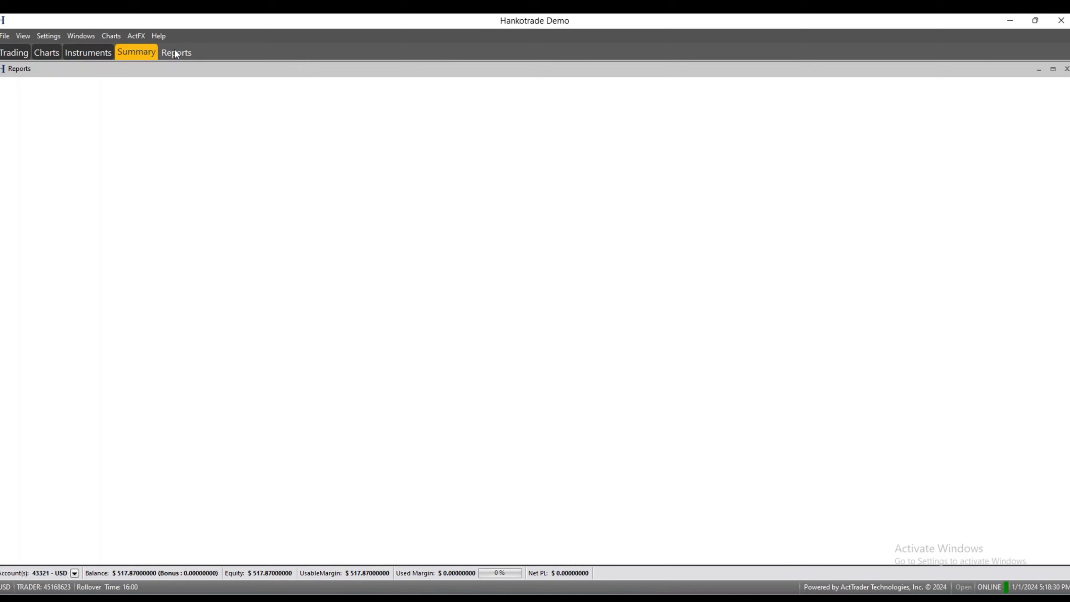
# Load the Reports Account Statement options, then return to the Trading workspace
pyautogui.click(176, 52)
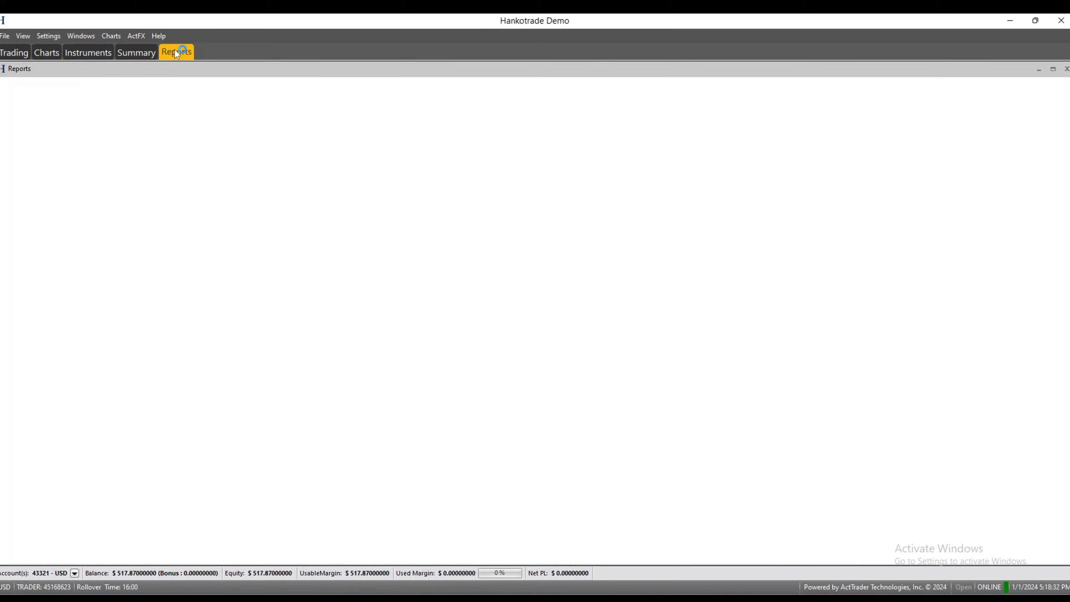
pyautogui.click(176, 51)
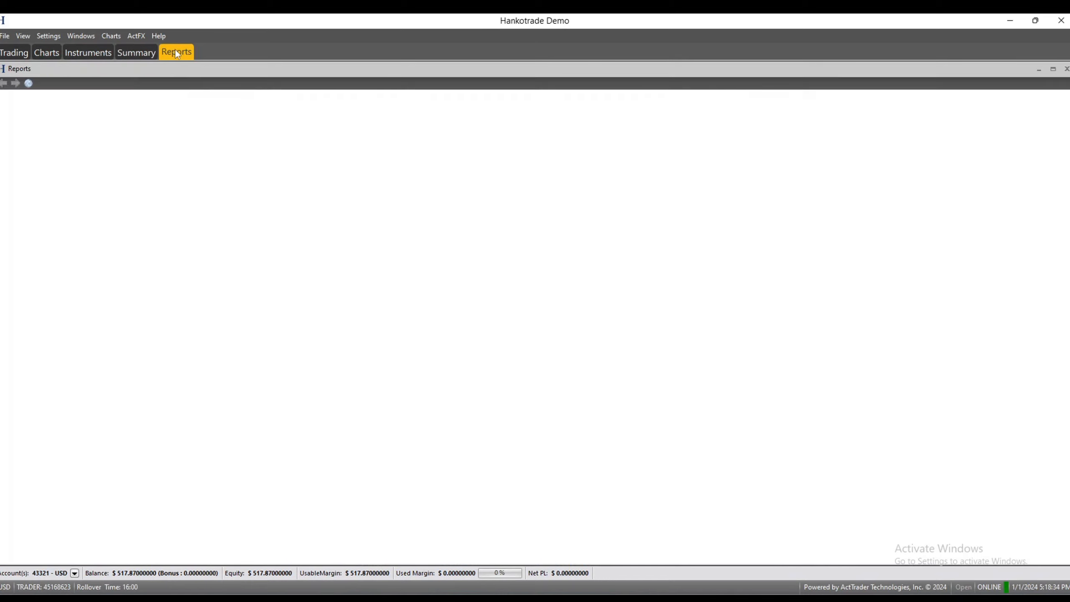
pyautogui.click(176, 52)
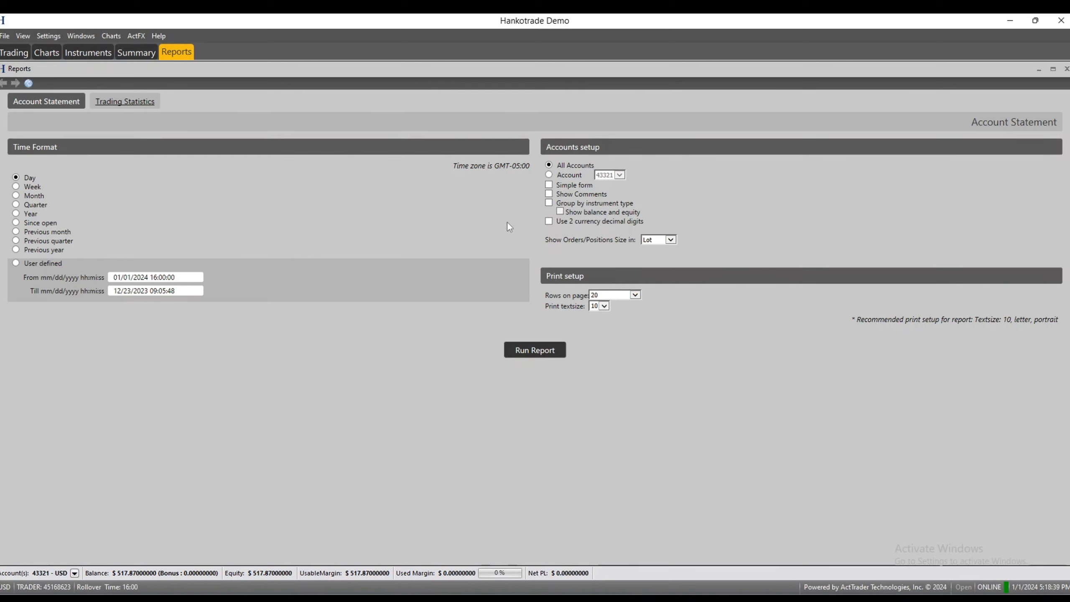
pyautogui.click(14, 52)
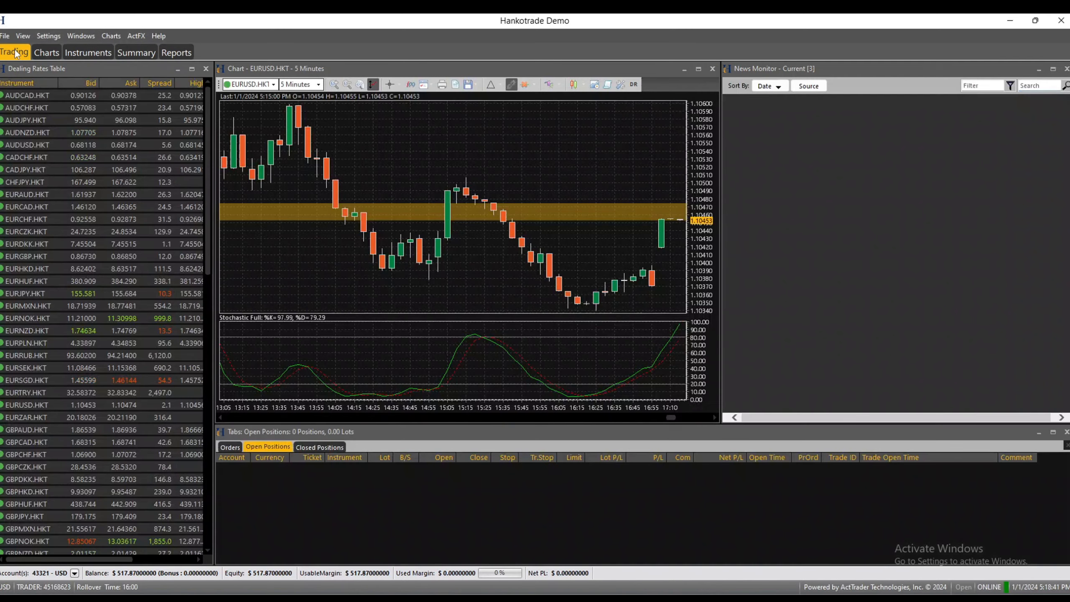